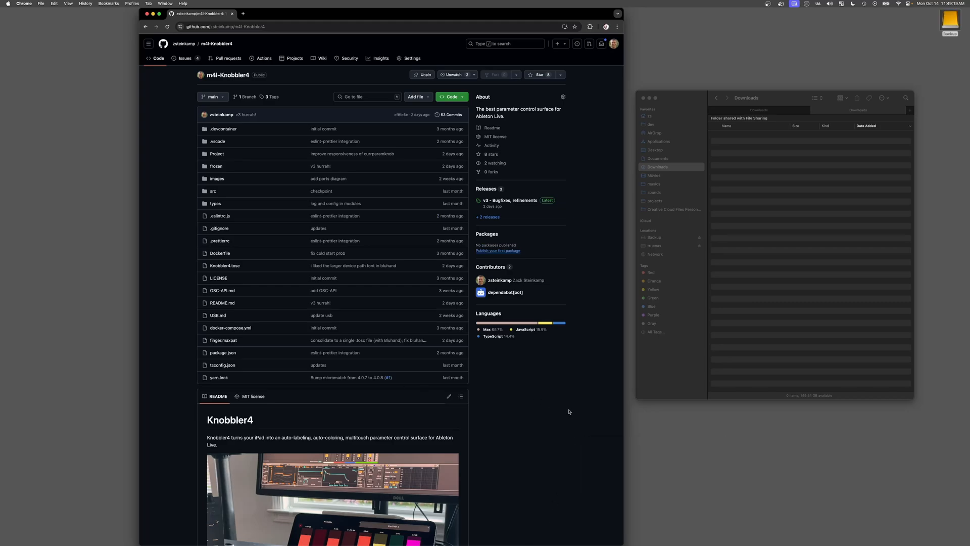
mouse_move(524, 411)
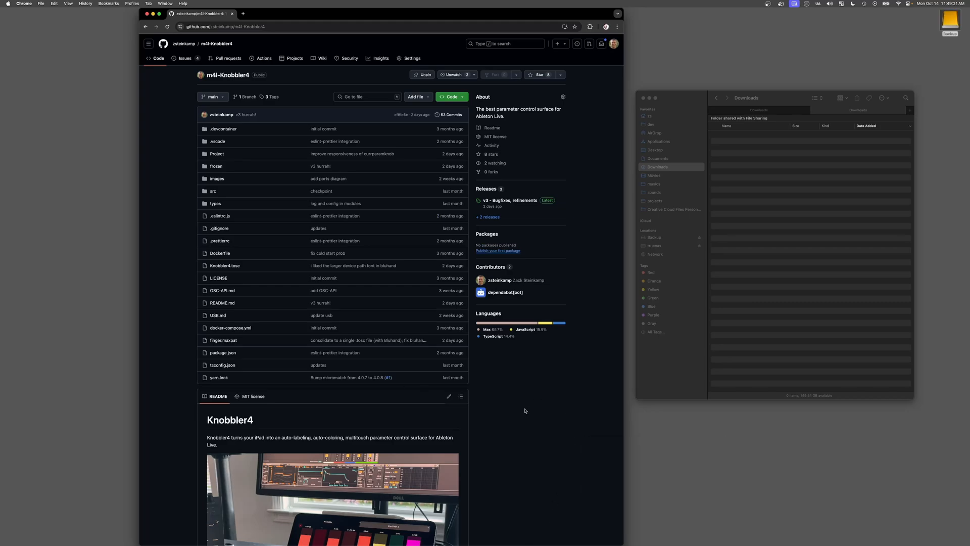
Go to the repository's Releases page and scroll to the v3 release's Assets list
scroll("down", 3)
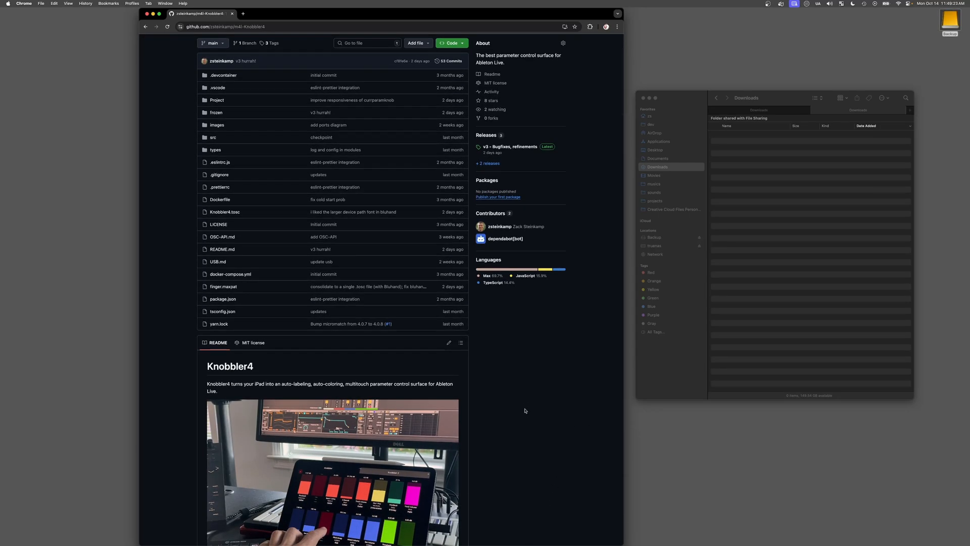
scroll("up", 3)
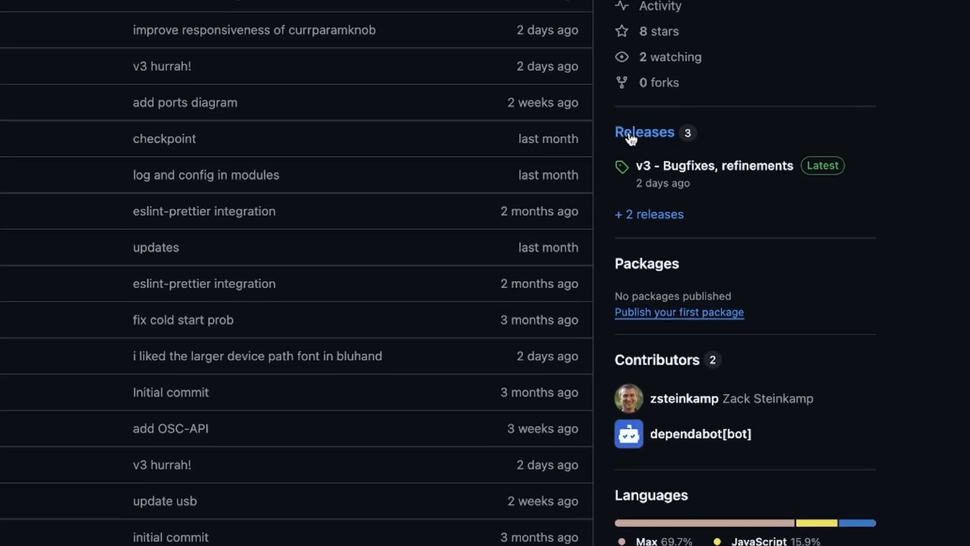
left_click(645, 132)
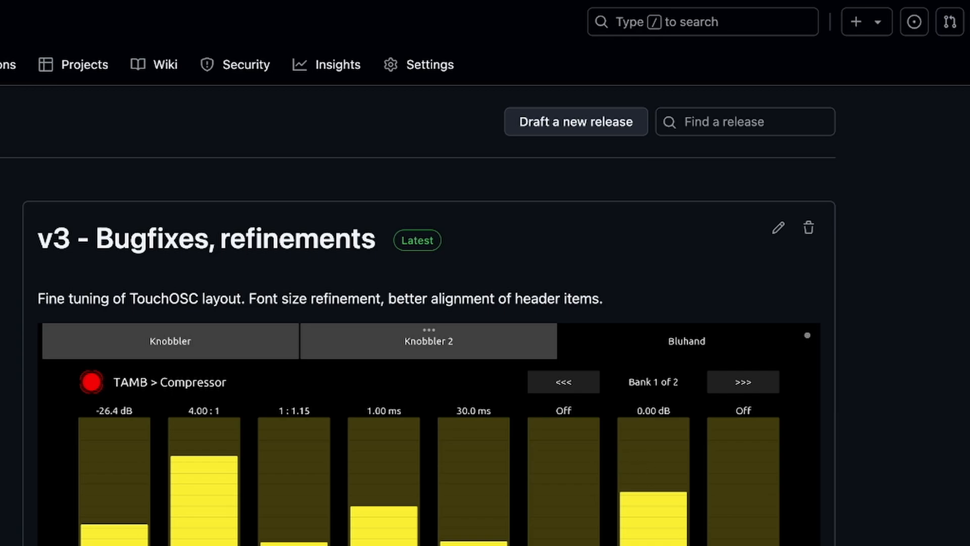
scroll("down", 3)
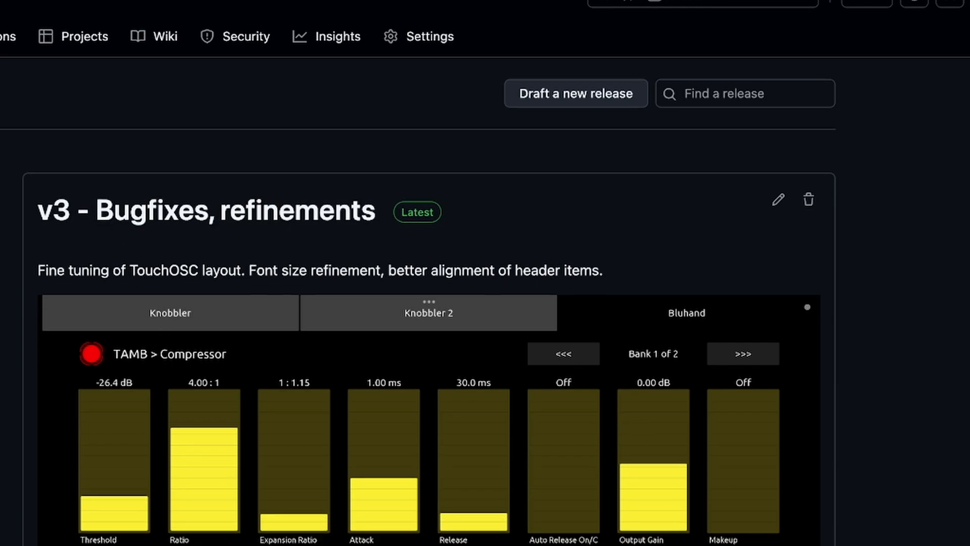
scroll("down", 3)
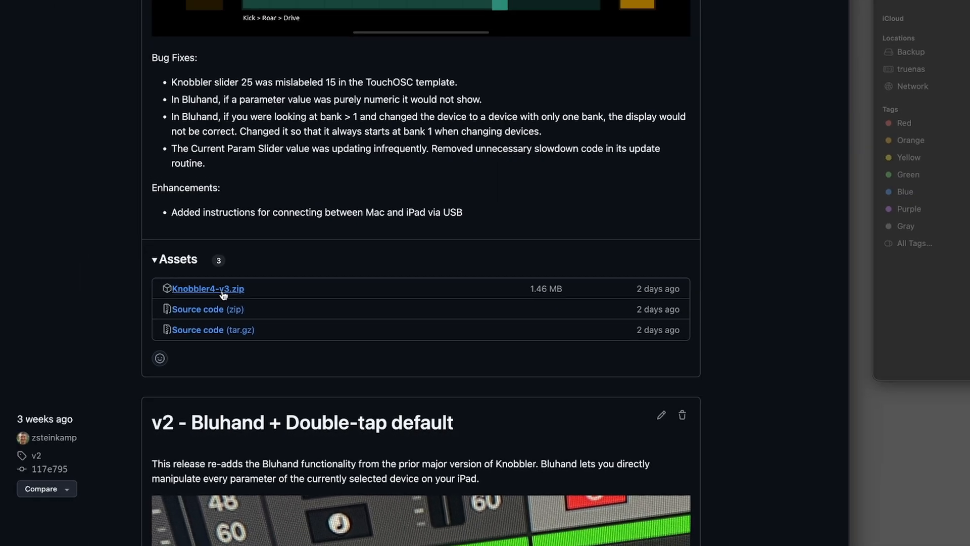
Download and unzip Knobbler4-v3.zip, then select Knobbler4.tosc and Knobbler4-v3.amxd in Finder
left_click(207, 288)
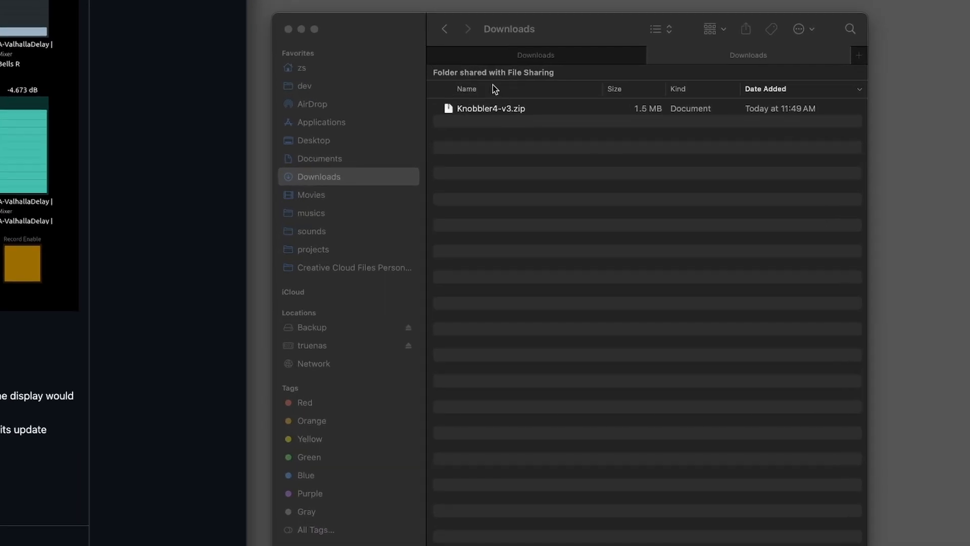
left_click(490, 108)
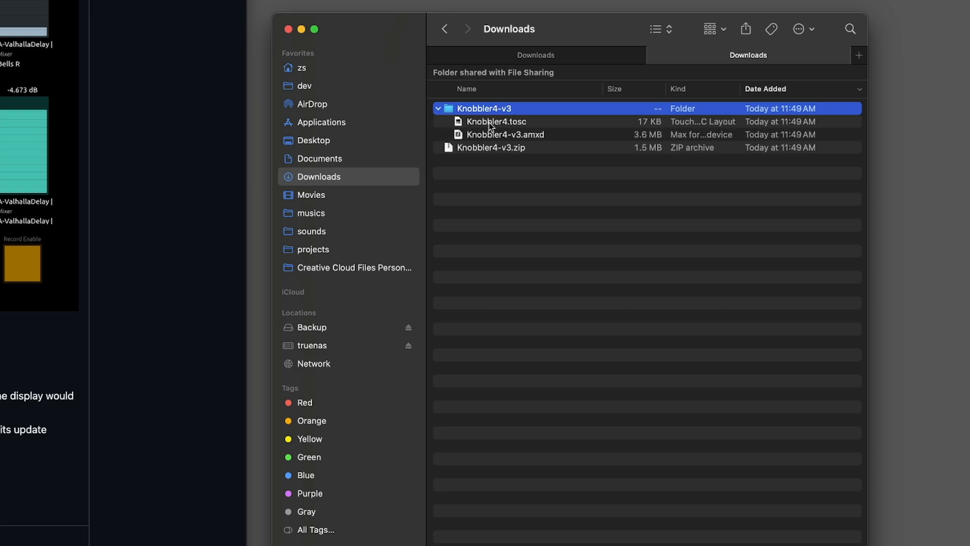
left_click(496, 121)
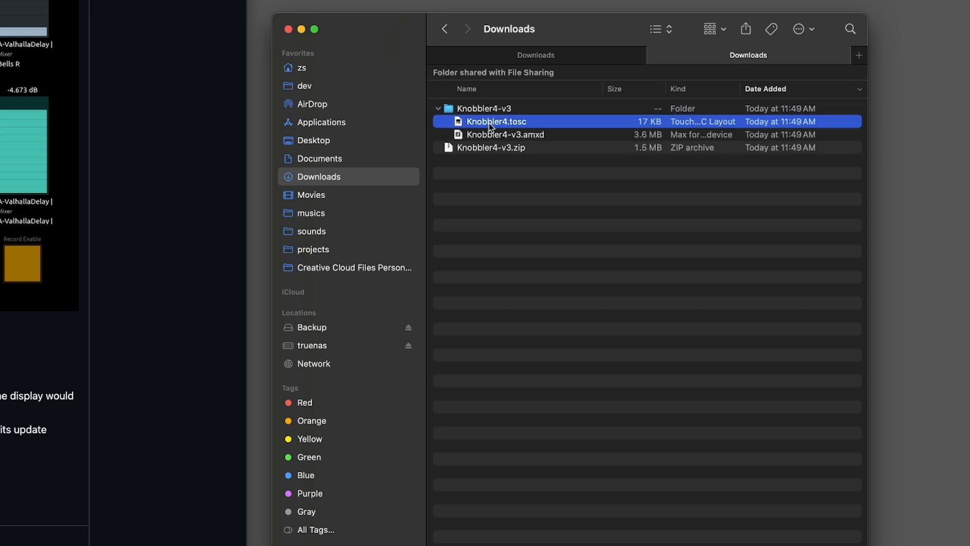
left_click(505, 134)
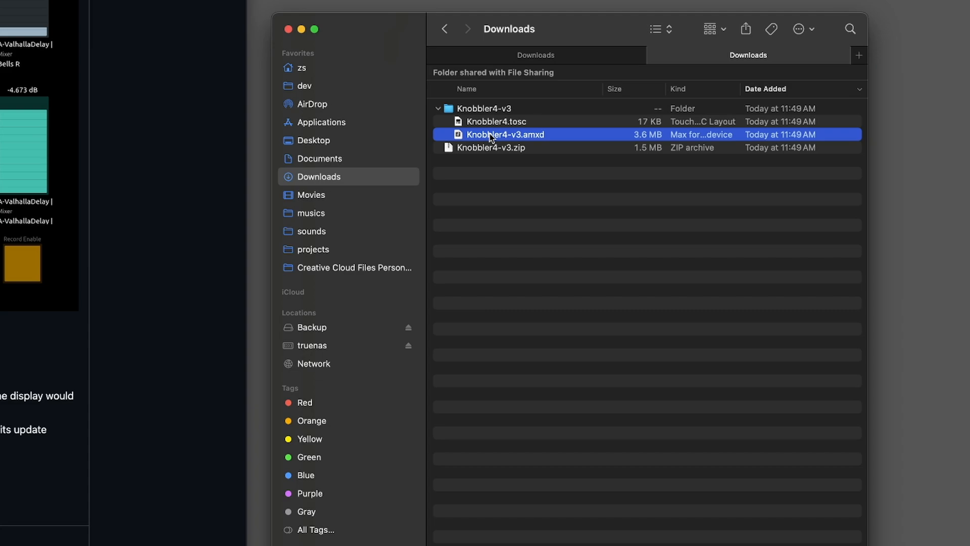
mouse_move(485, 121)
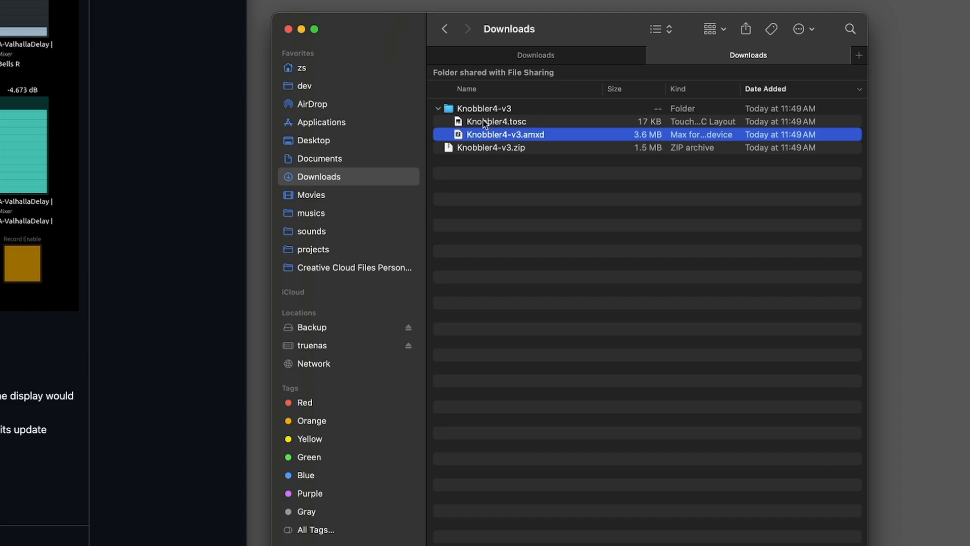